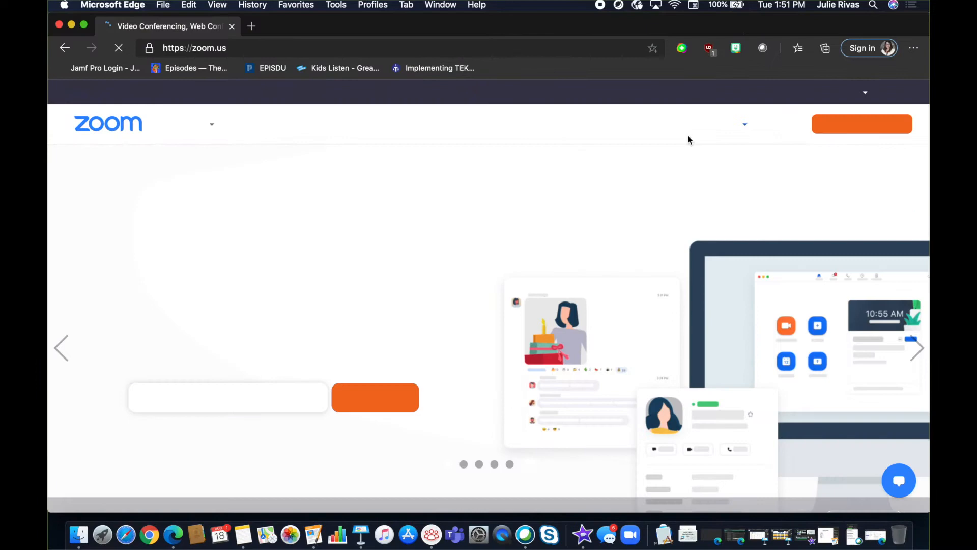
Step: Reach the Zoom account's meeting settings page in Microsoft Edge
left_click(786, 123)
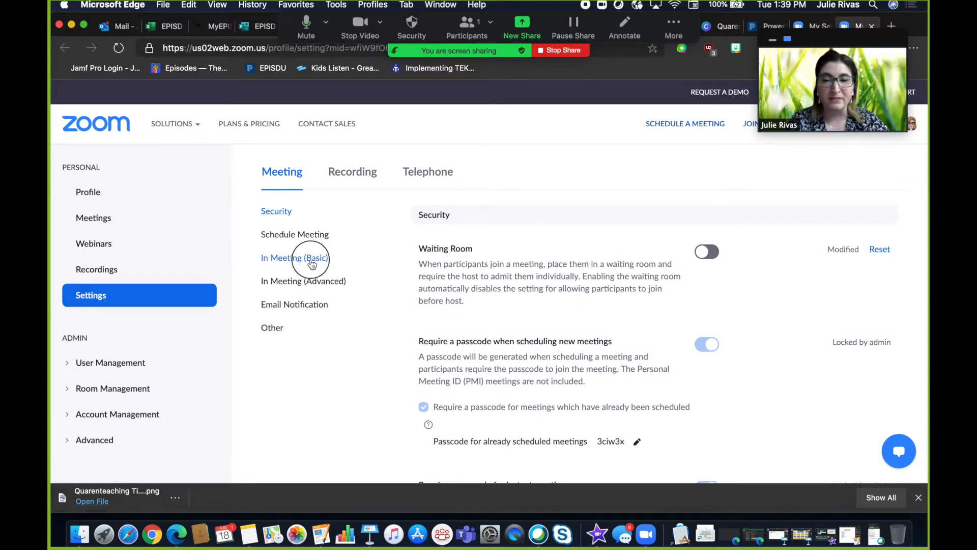
Step: Show the In Meeting (Basic) settings and bring the Annotation option into view
left_click(294, 258)
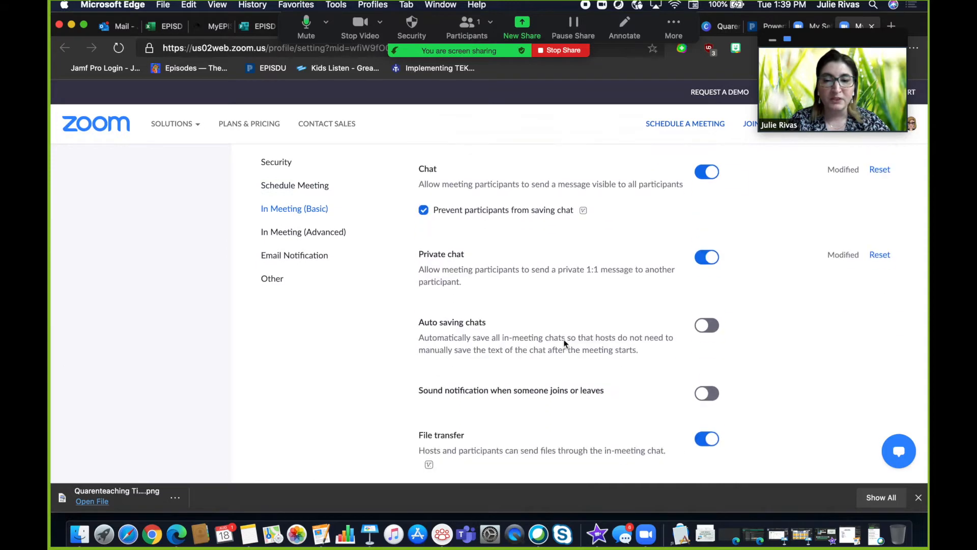
scroll("down", 3)
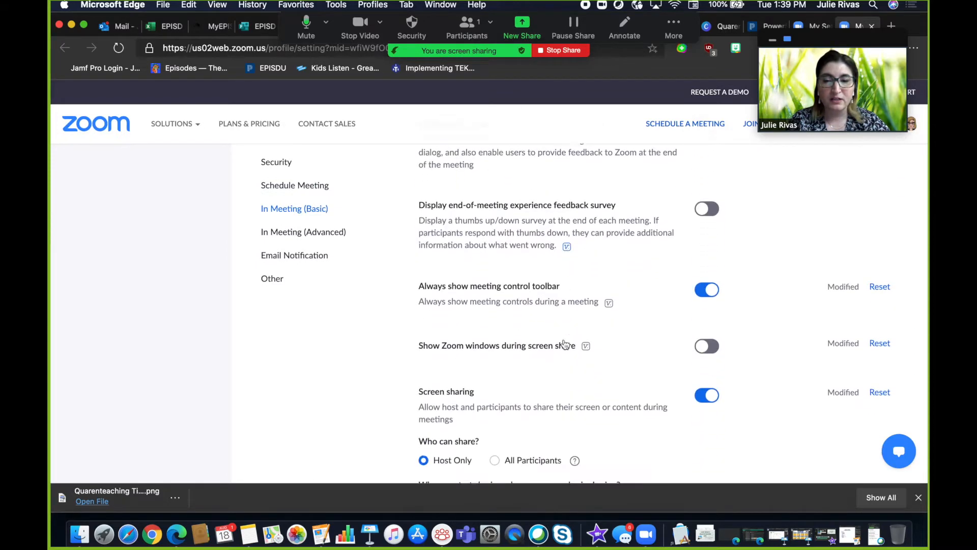
scroll("down", 3)
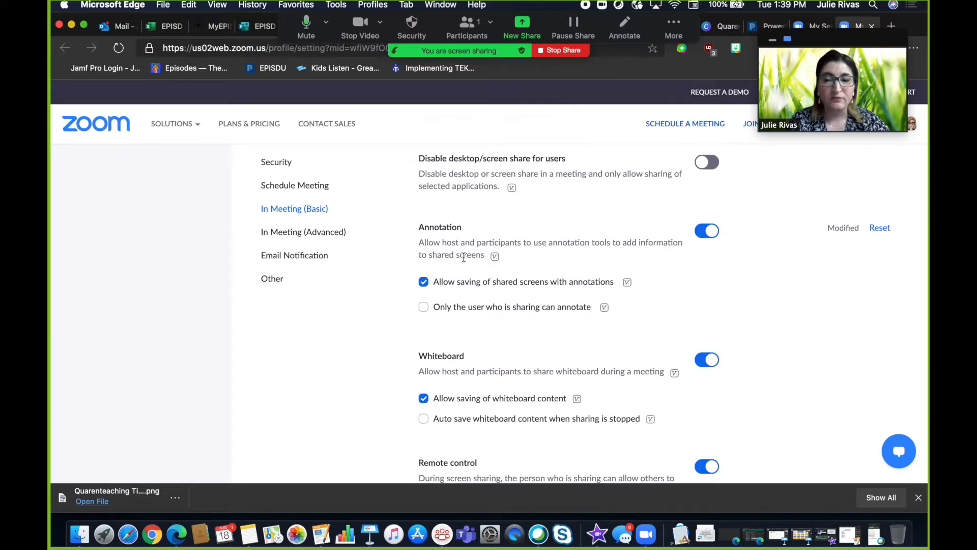
mouse_move(526, 257)
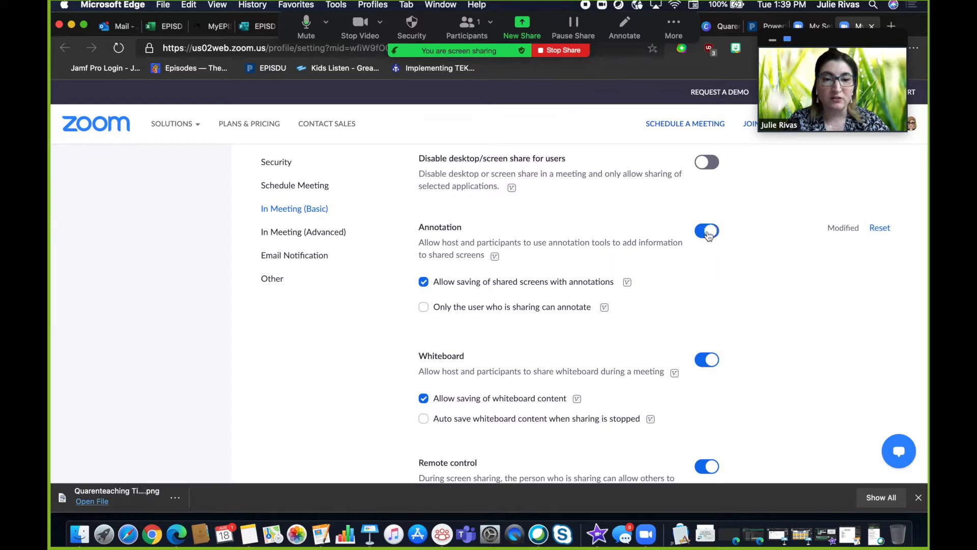
left_click(707, 231)
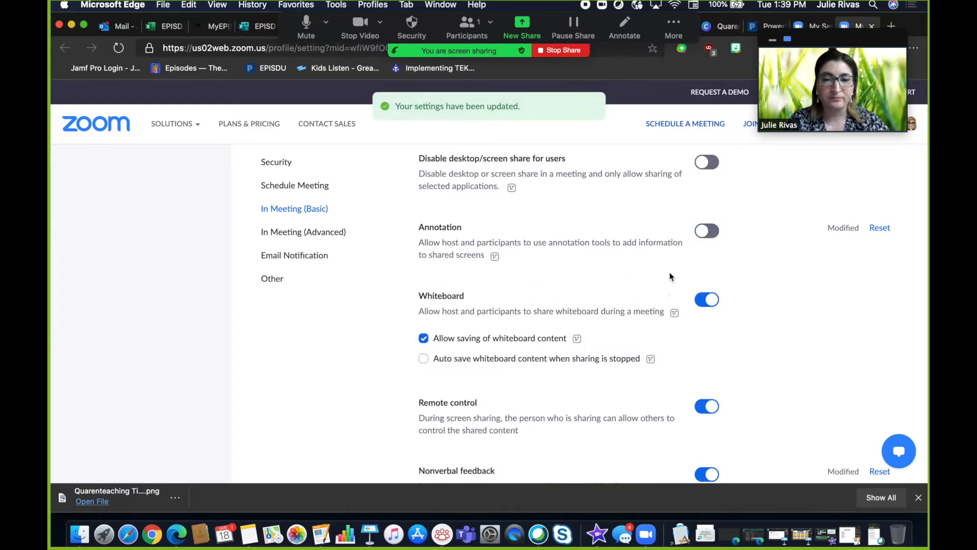
left_click(707, 231)
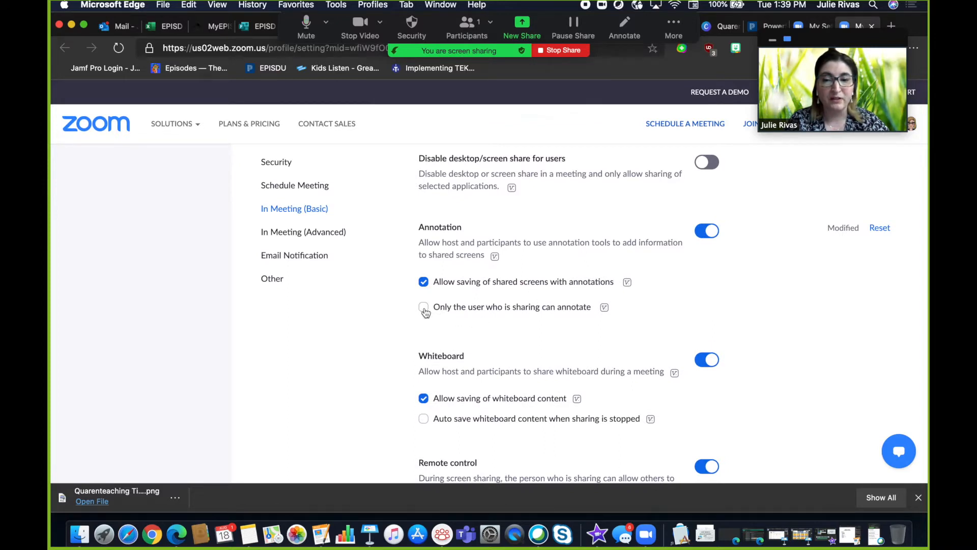
Step: Enable 'Only the user who is sharing can annotate' and save the change
left_click(423, 307)
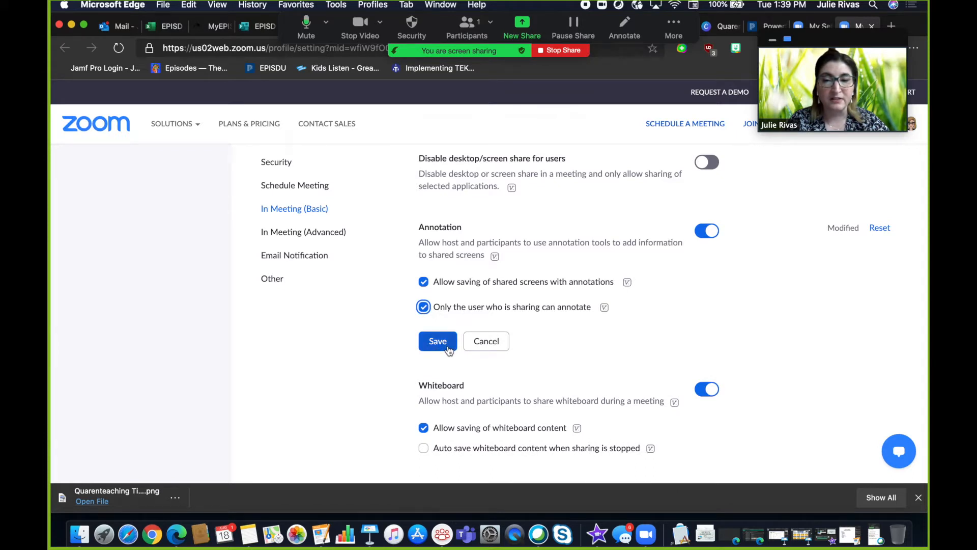
left_click(437, 341)
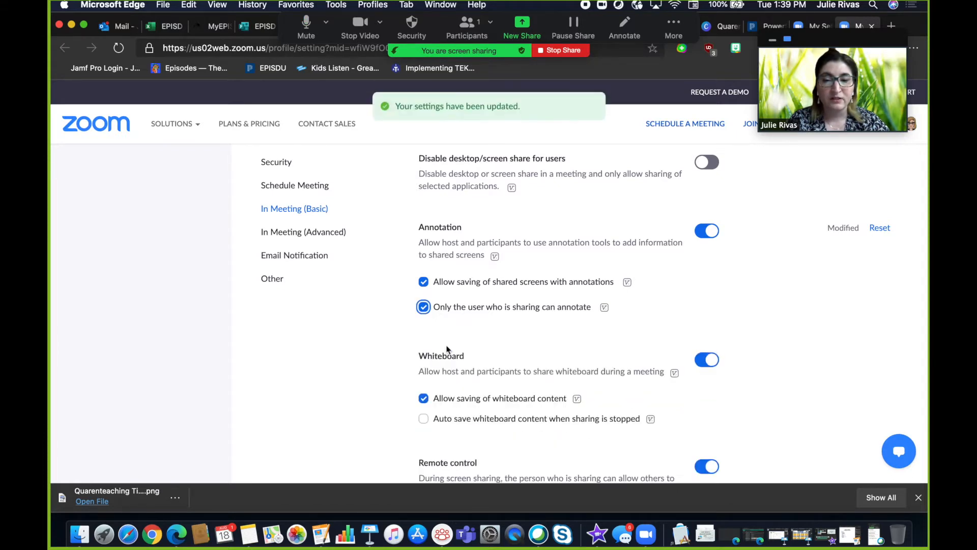
mouse_move(470, 345)
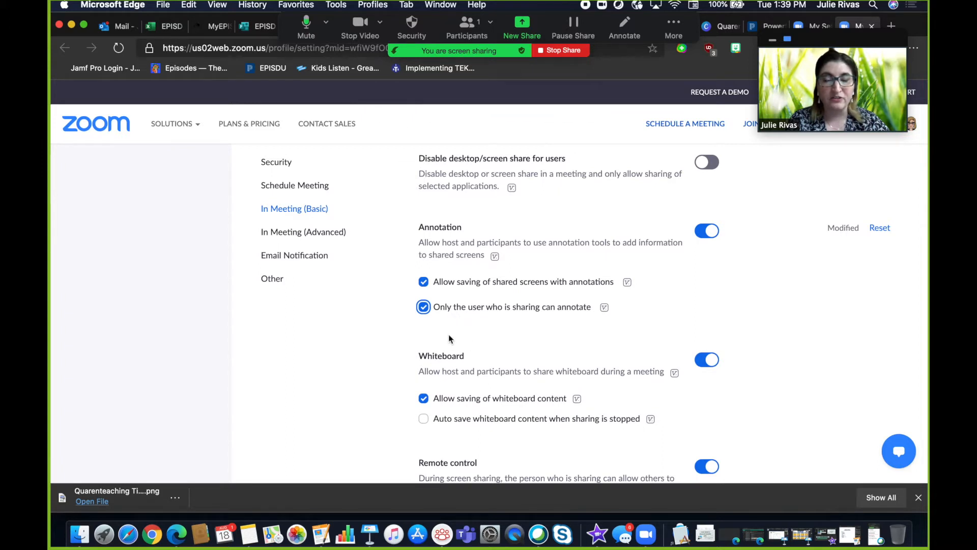
mouse_move(462, 340)
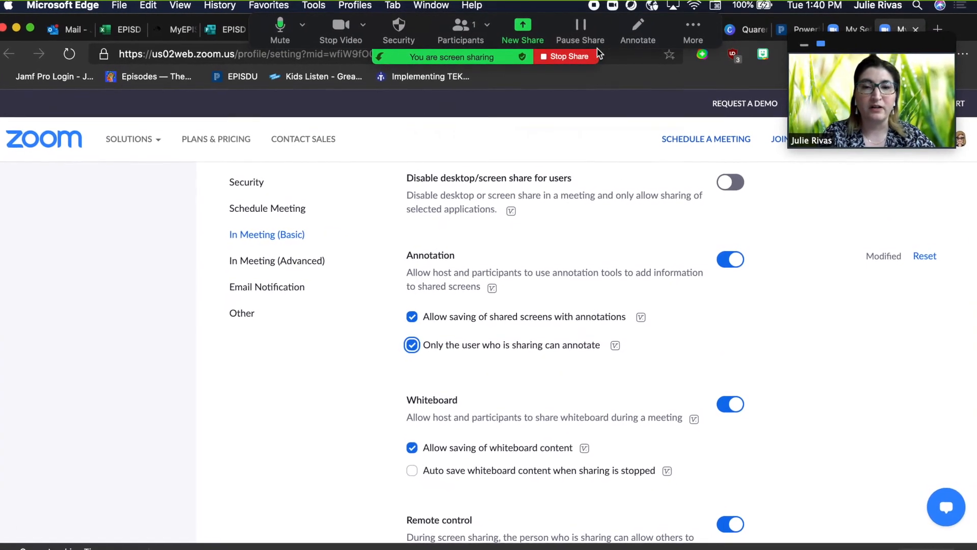
Step: Choose Disable Attendee Annotation from the live meeting's More menu
scroll("down", 3)
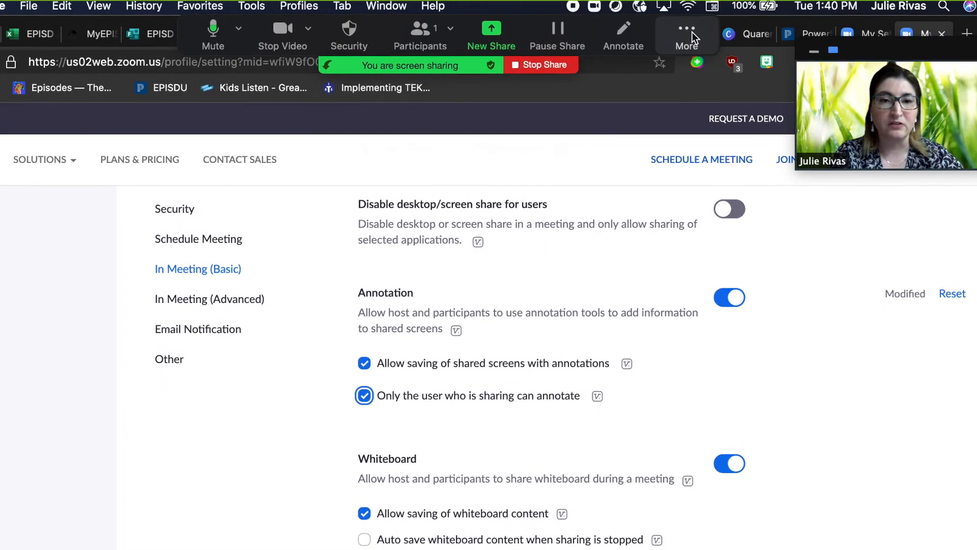
left_click(685, 35)
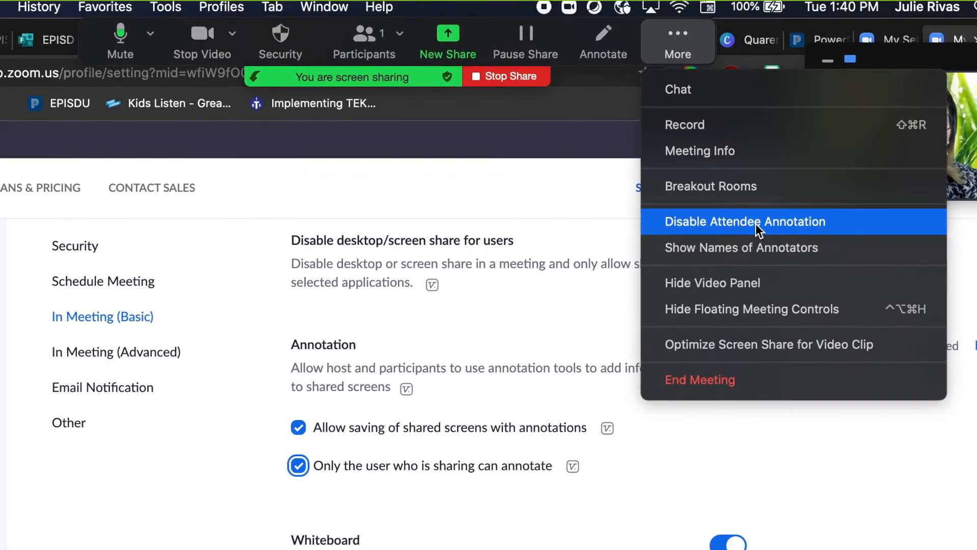
left_click(744, 221)
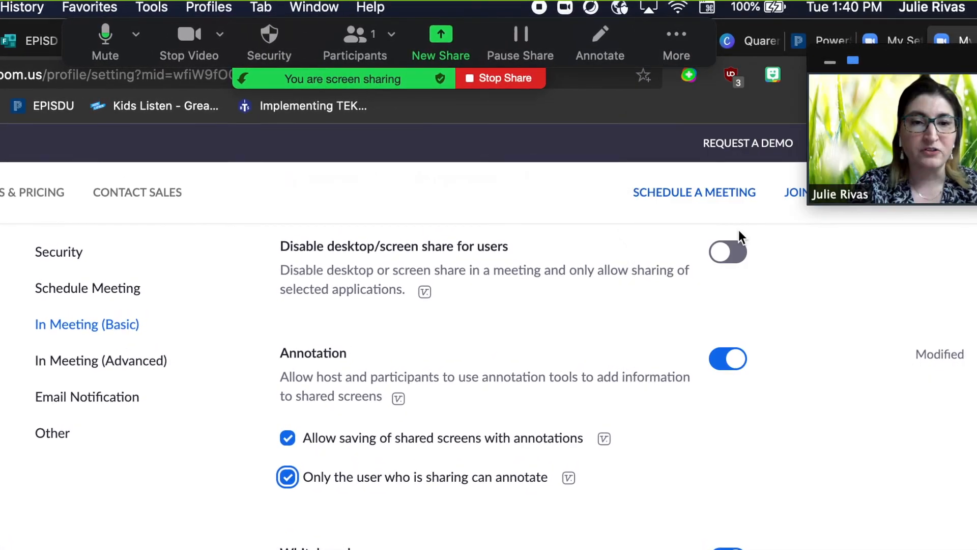